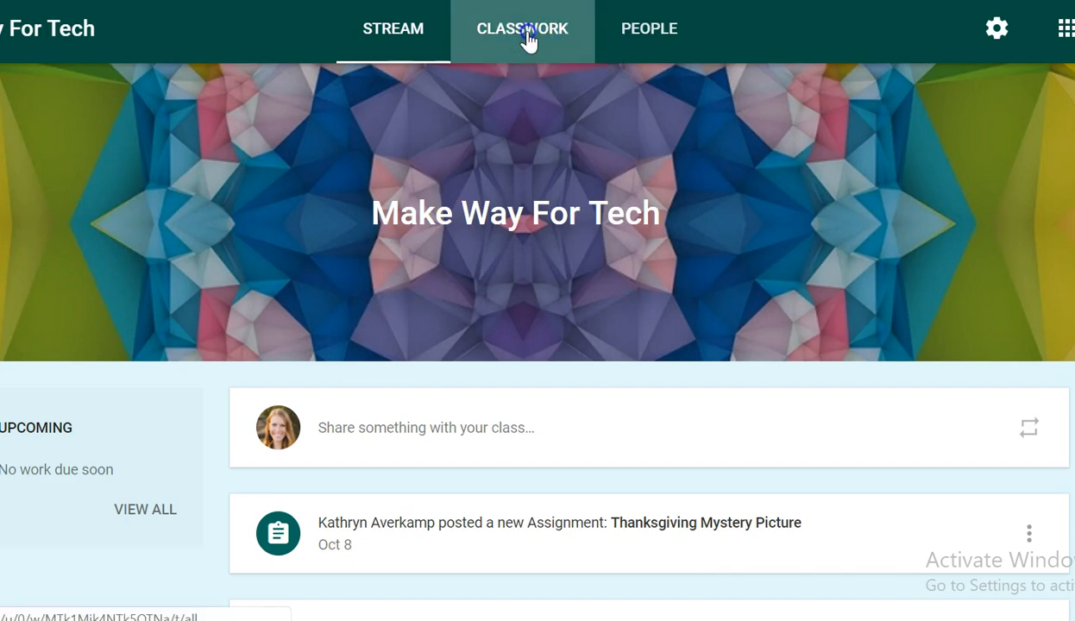
Step: Show the Classwork page of Make Way For Tech and list the new-post types
left_click(521, 27)
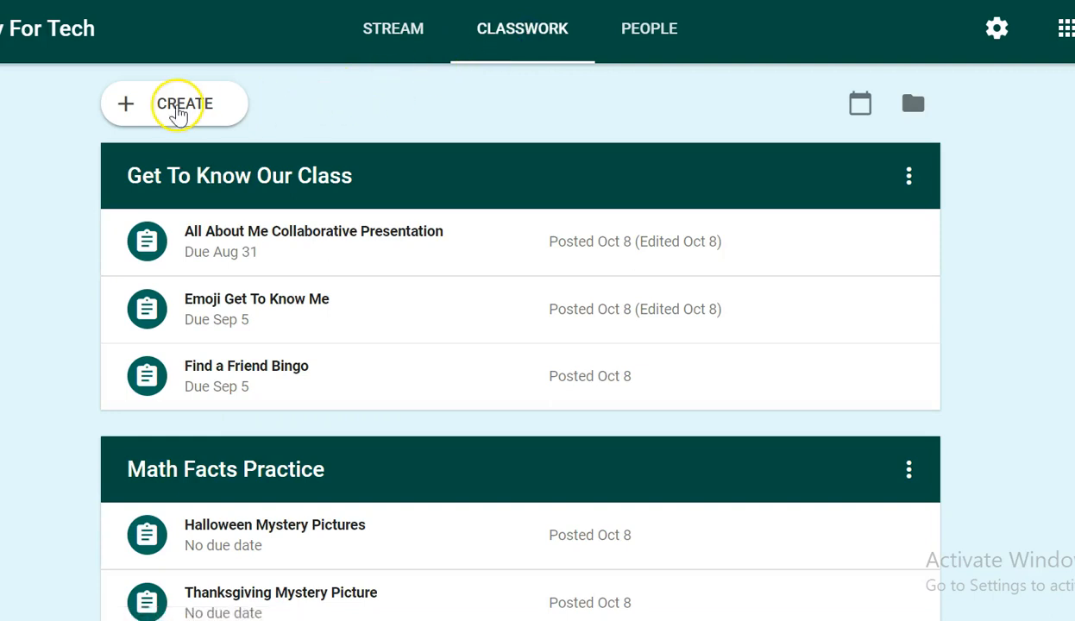
left_click(175, 103)
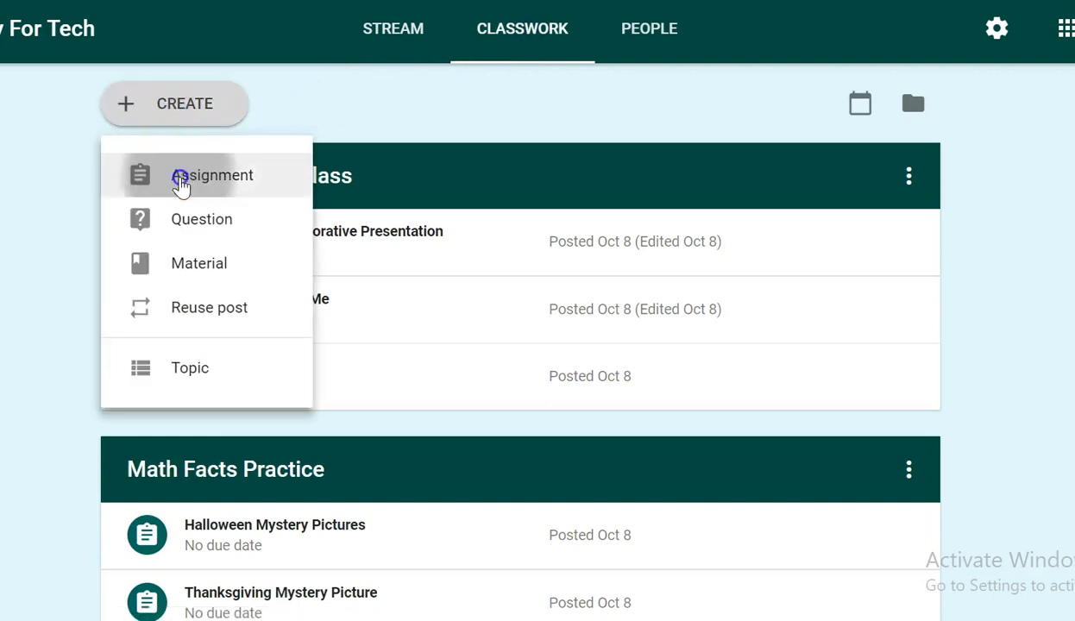
Step: Create an Assignment draft and title it "I'm Thankful For..."
left_click(212, 176)
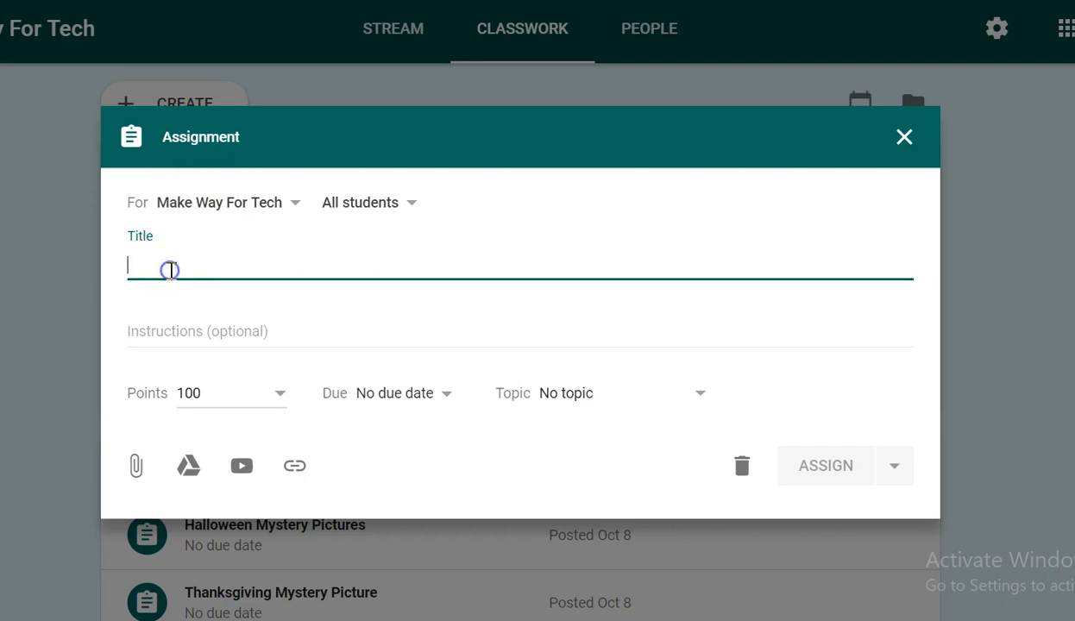
type("I'm Tria")
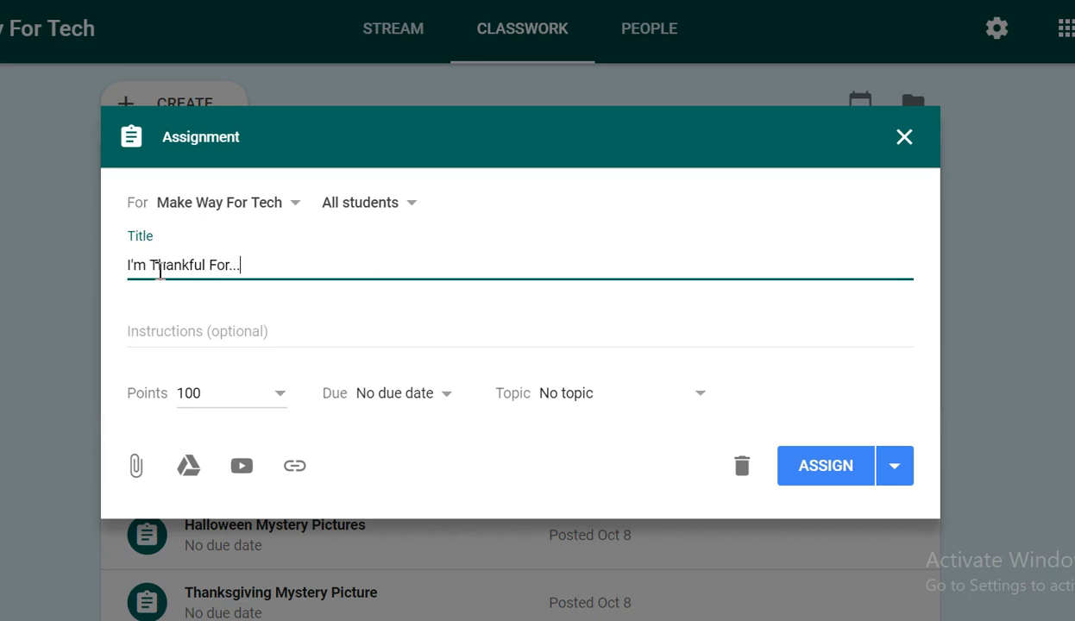
left_click(198, 334)
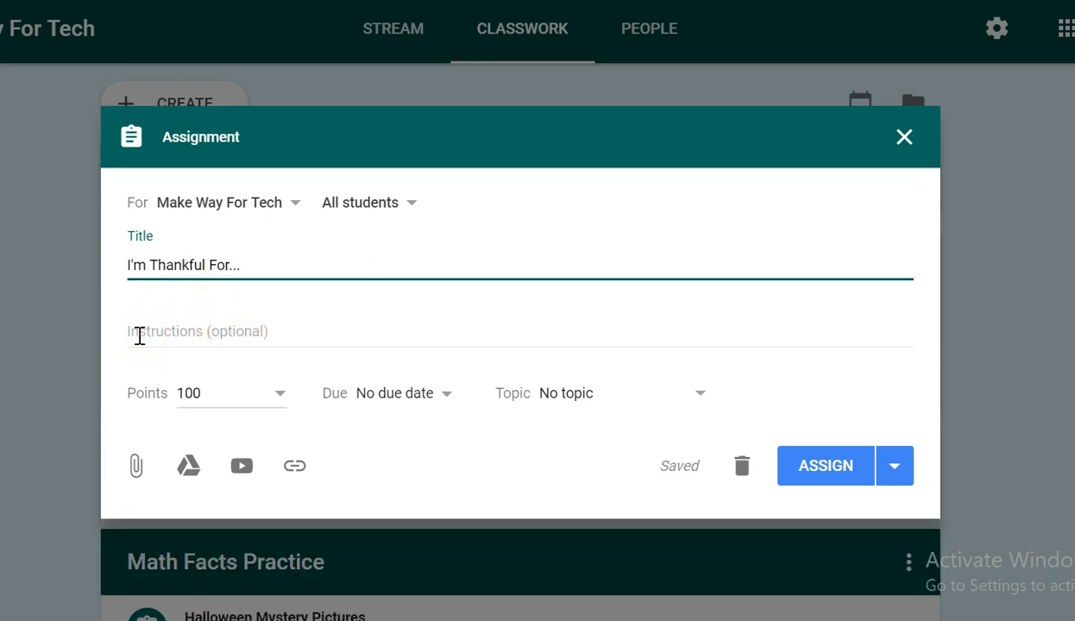
mouse_move(413, 395)
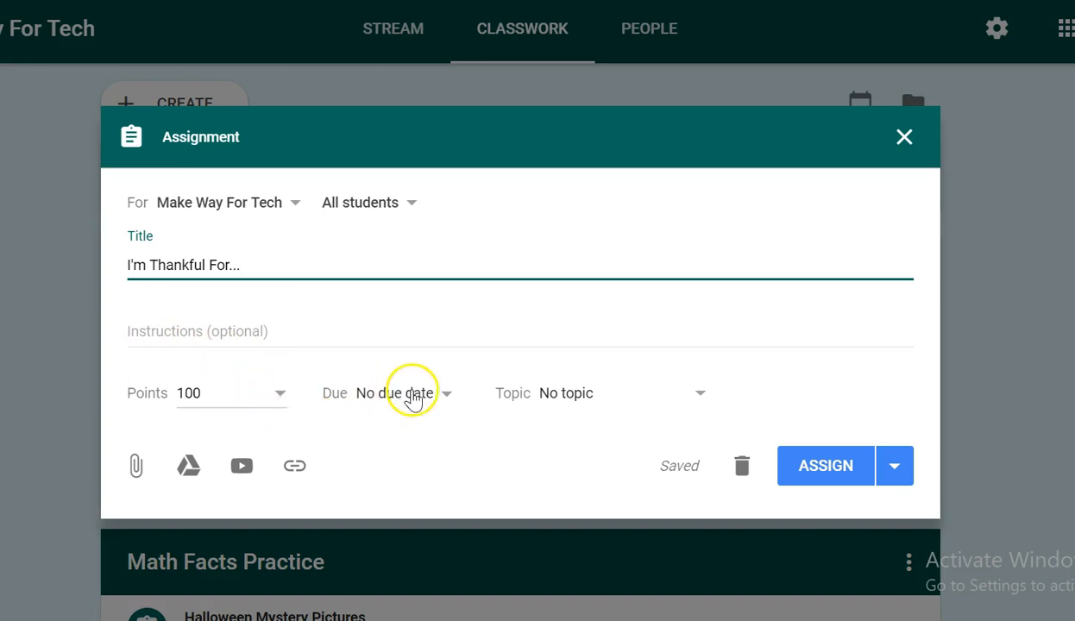
mouse_move(576, 409)
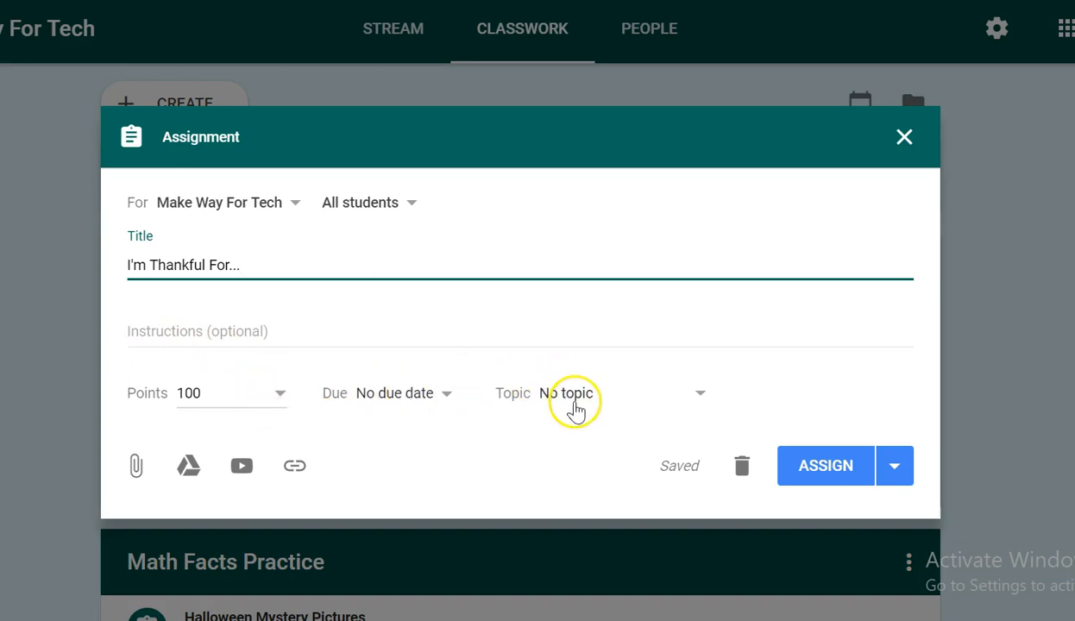
mouse_move(621, 406)
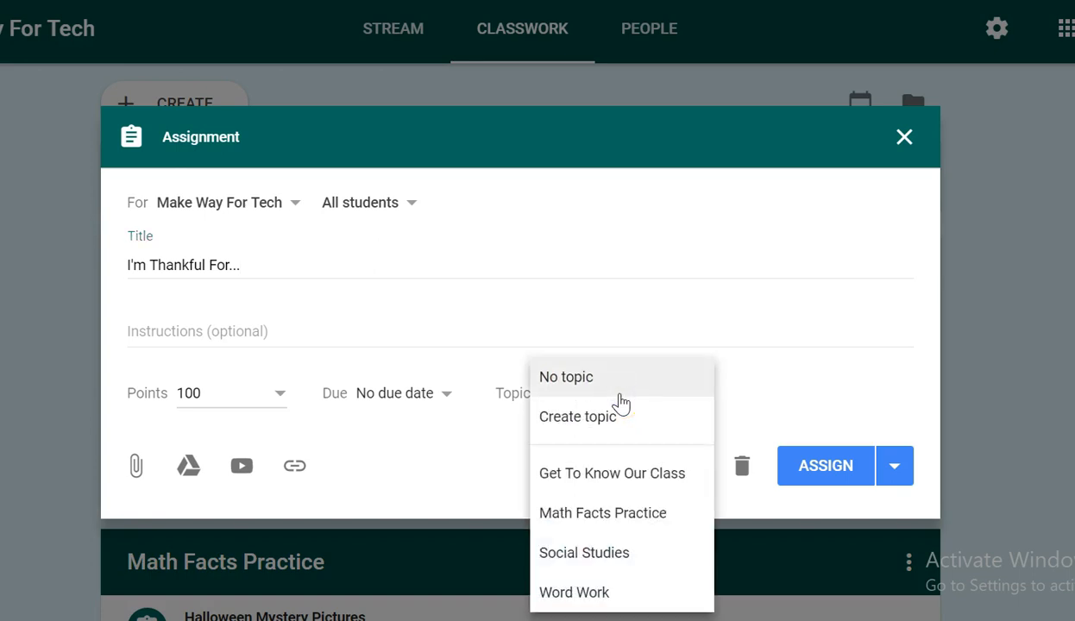
mouse_move(628, 566)
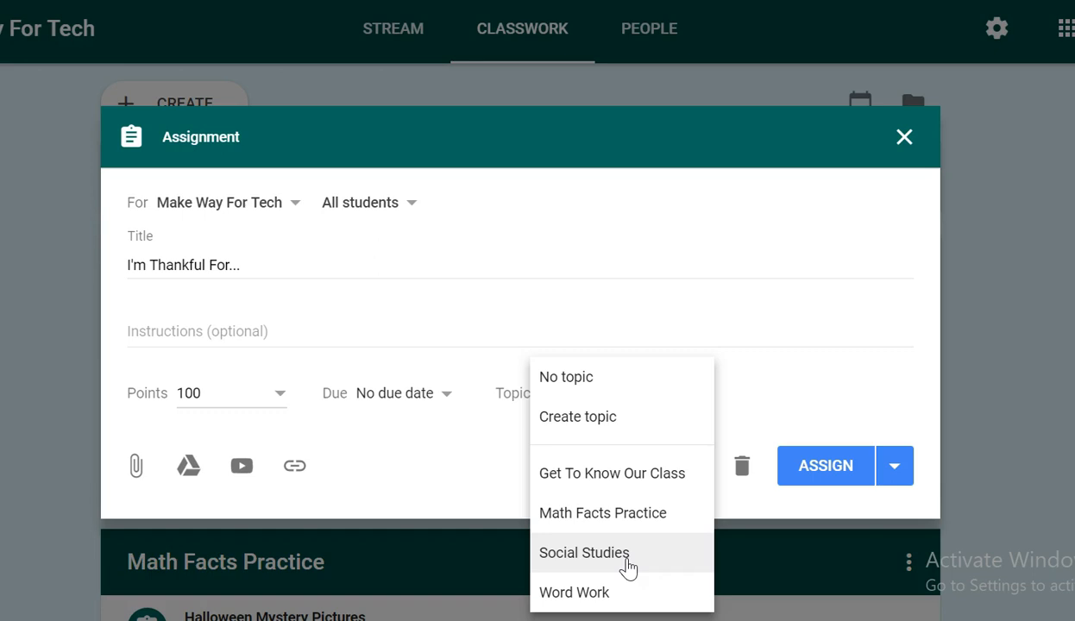
Step: Set the assignment's topic to Social Studies
left_click(584, 553)
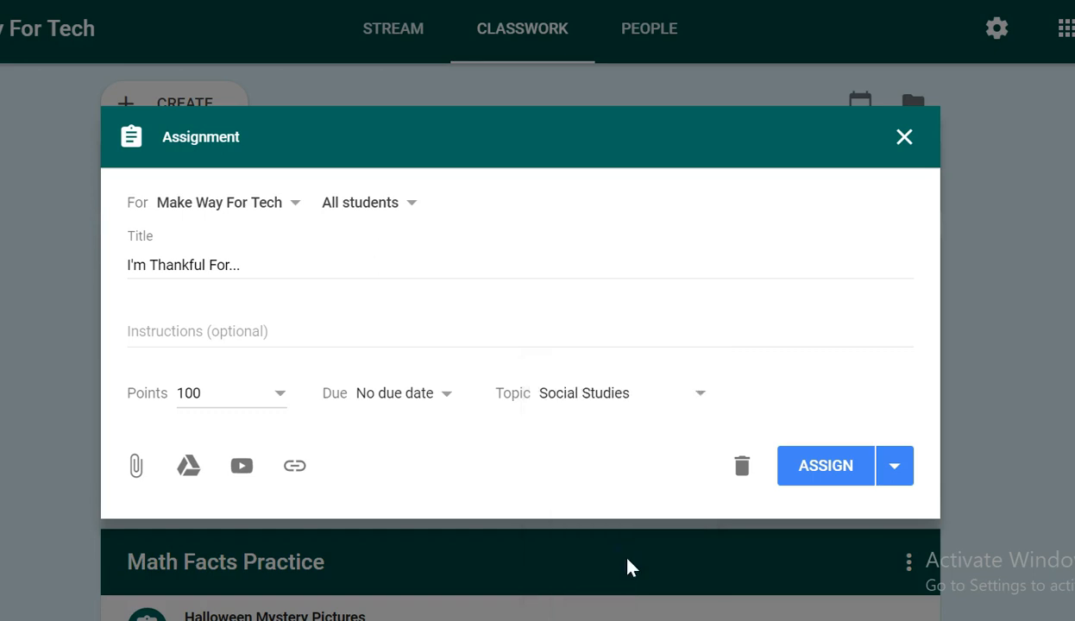
left_click(188, 466)
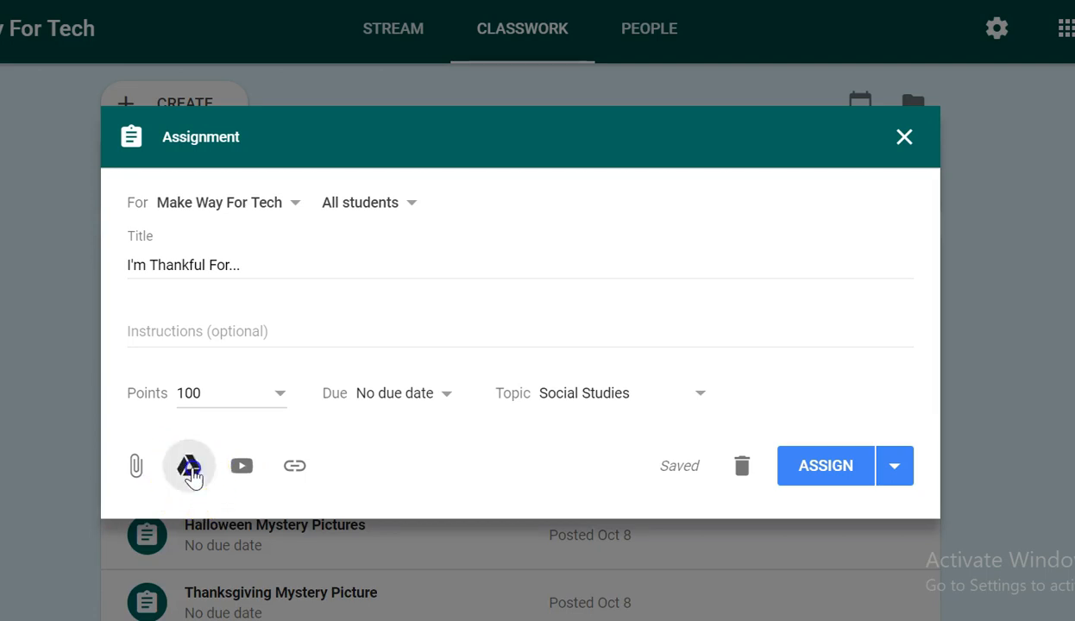
Step: Attach "I'm Thankful For... (EDITABLE VERSION)" slides from Drive's Recent files
left_click(190, 466)
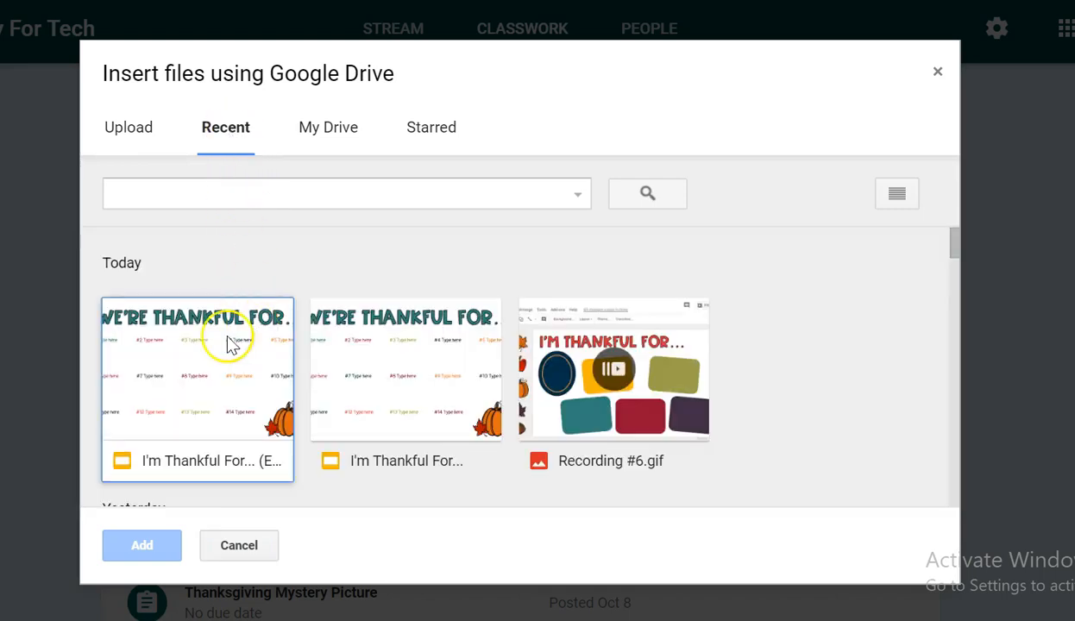
left_click(142, 545)
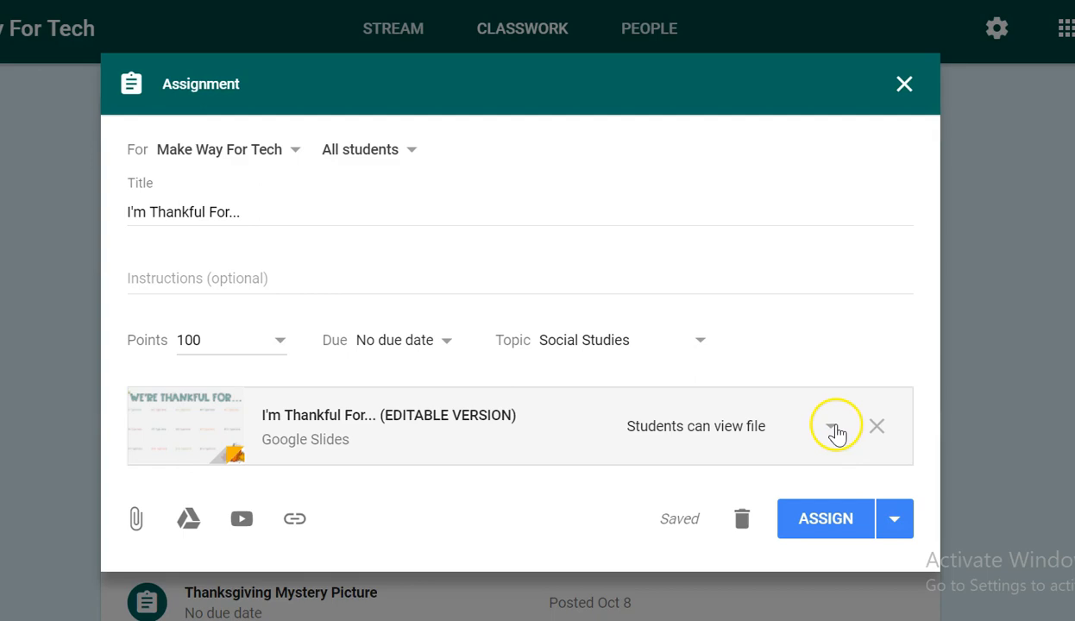
Step: Change the attachment's sharing setting to Students can edit file
left_click(835, 428)
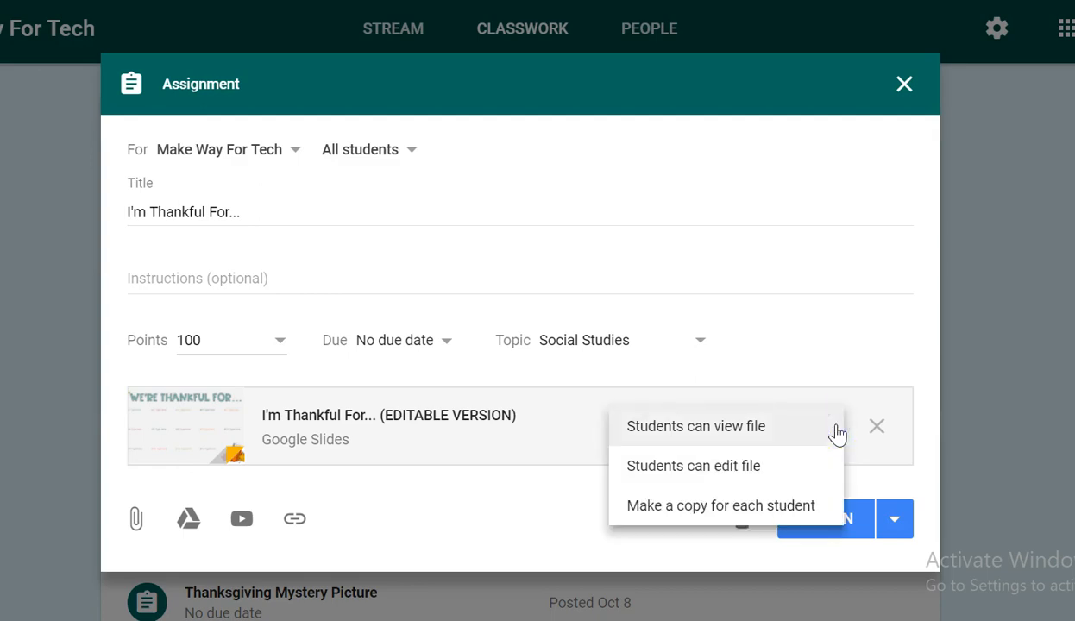
mouse_move(804, 473)
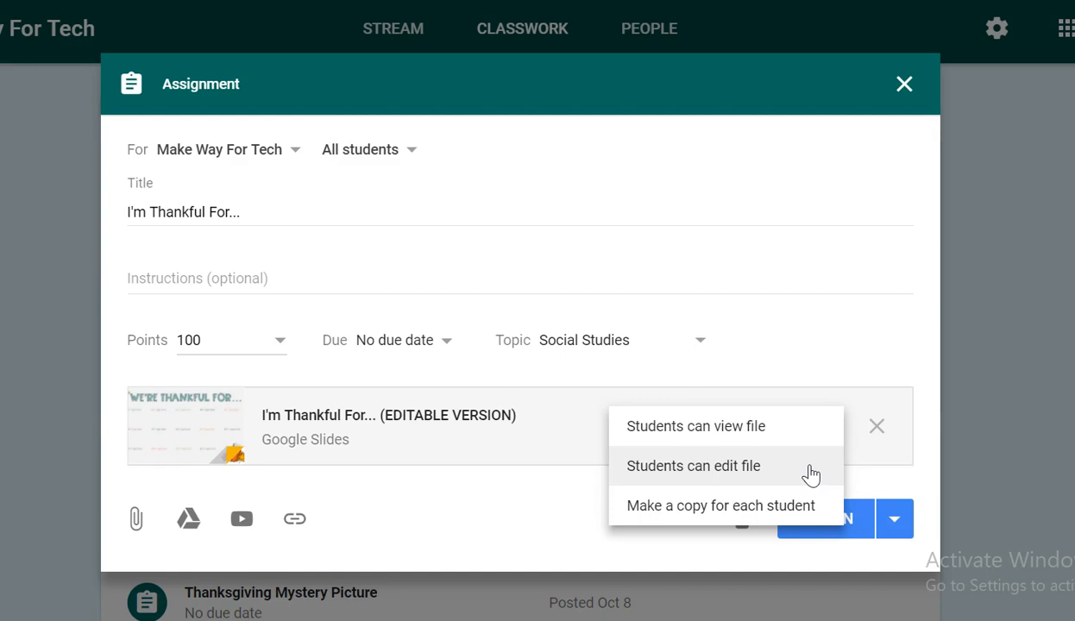
left_click(694, 466)
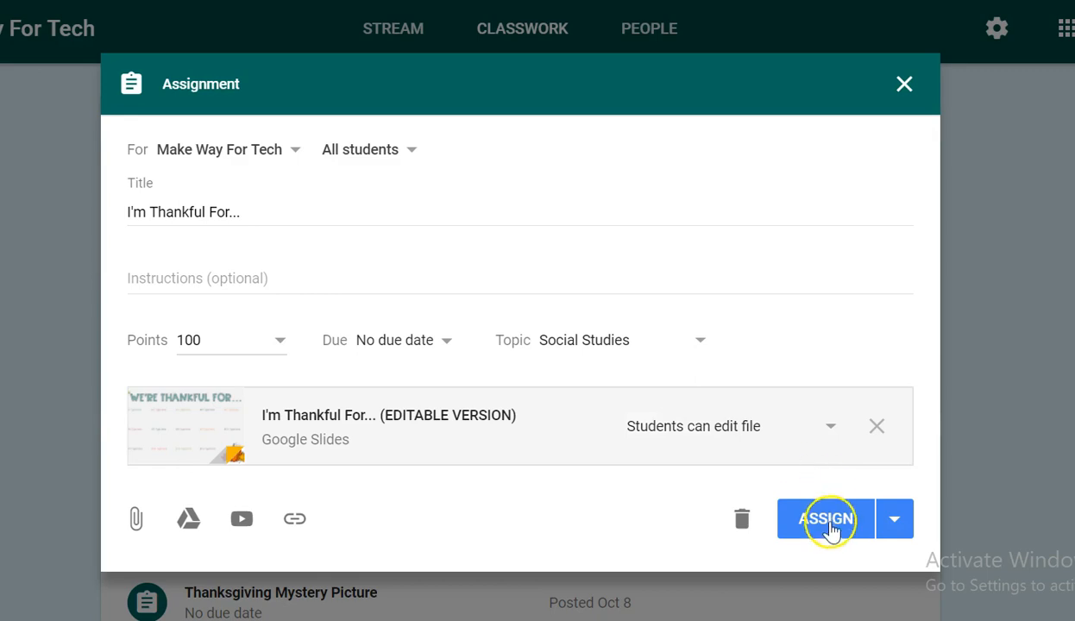
Step: Assign the post and locate "I'm Thankful For..." under Social Studies on Classwork
left_click(829, 521)
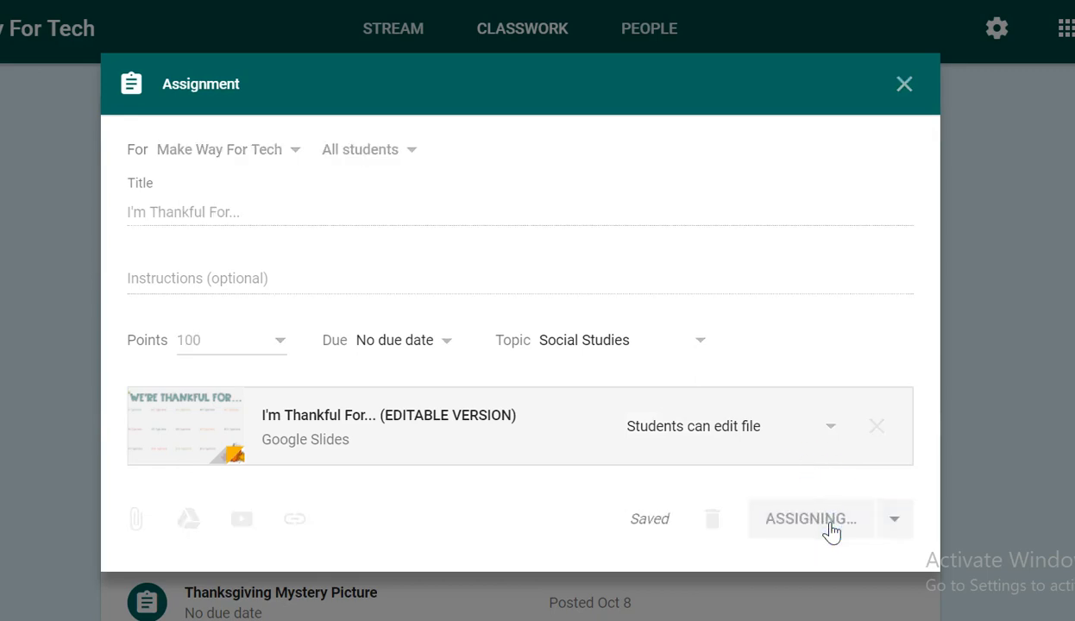
left_click(811, 519)
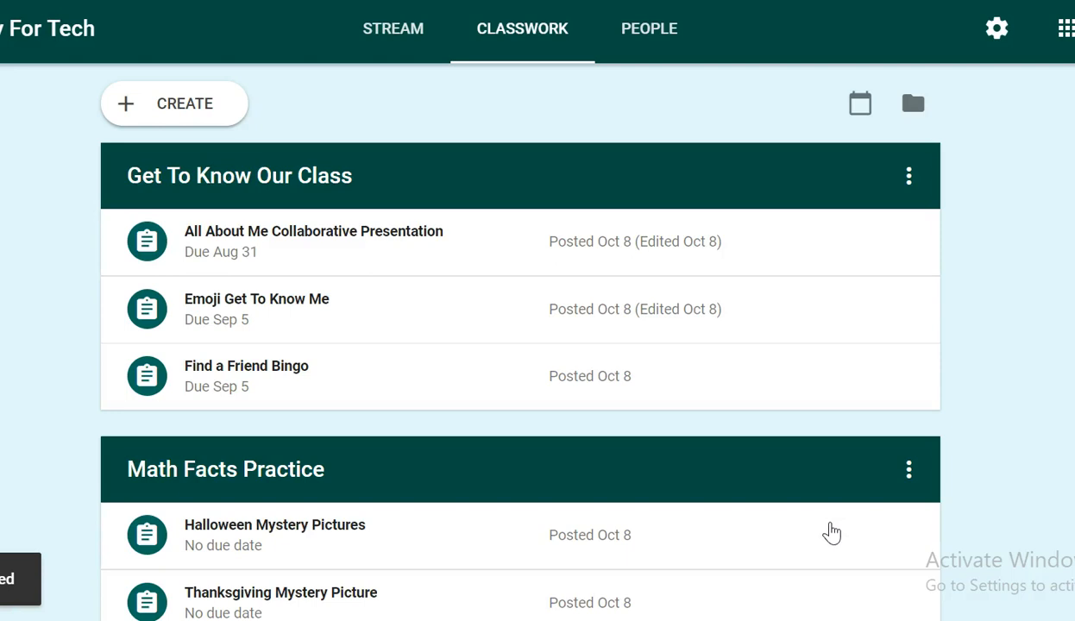
left_click(174, 103)
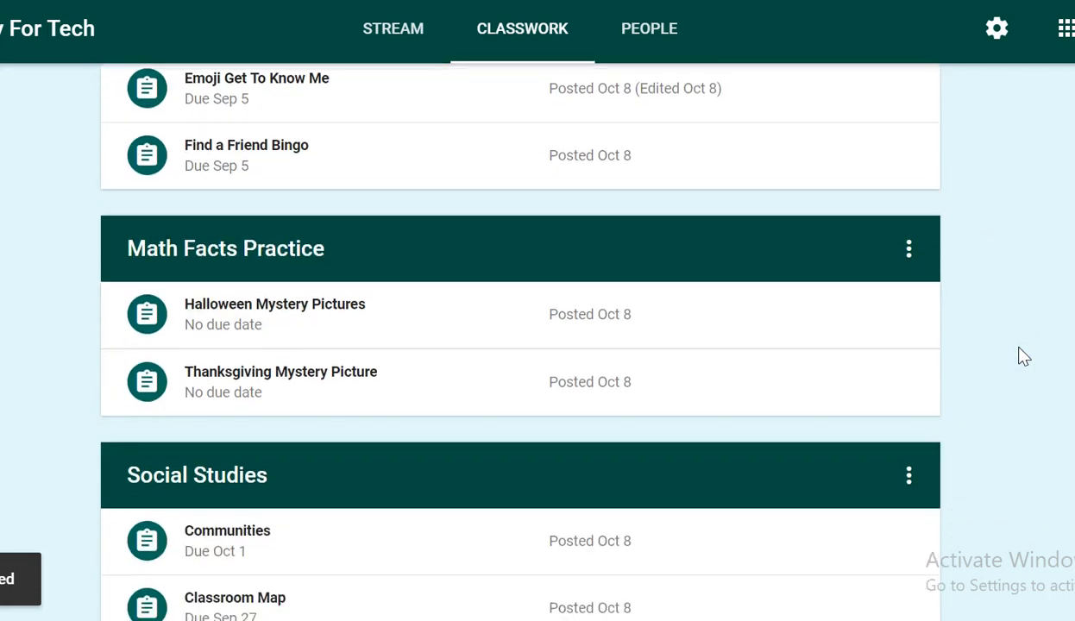
scroll("down", 3)
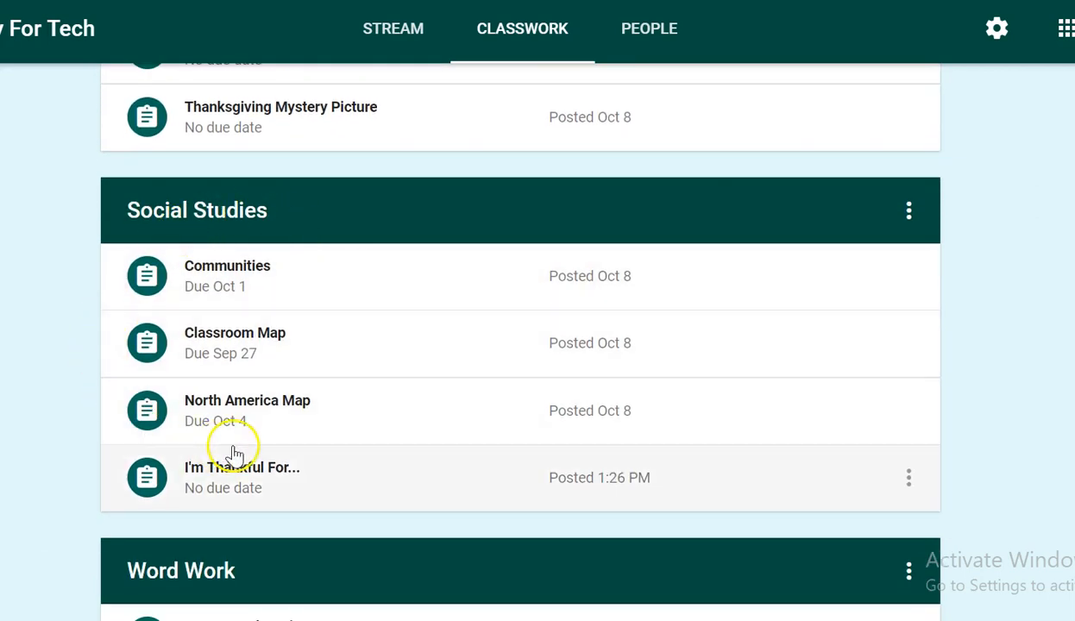